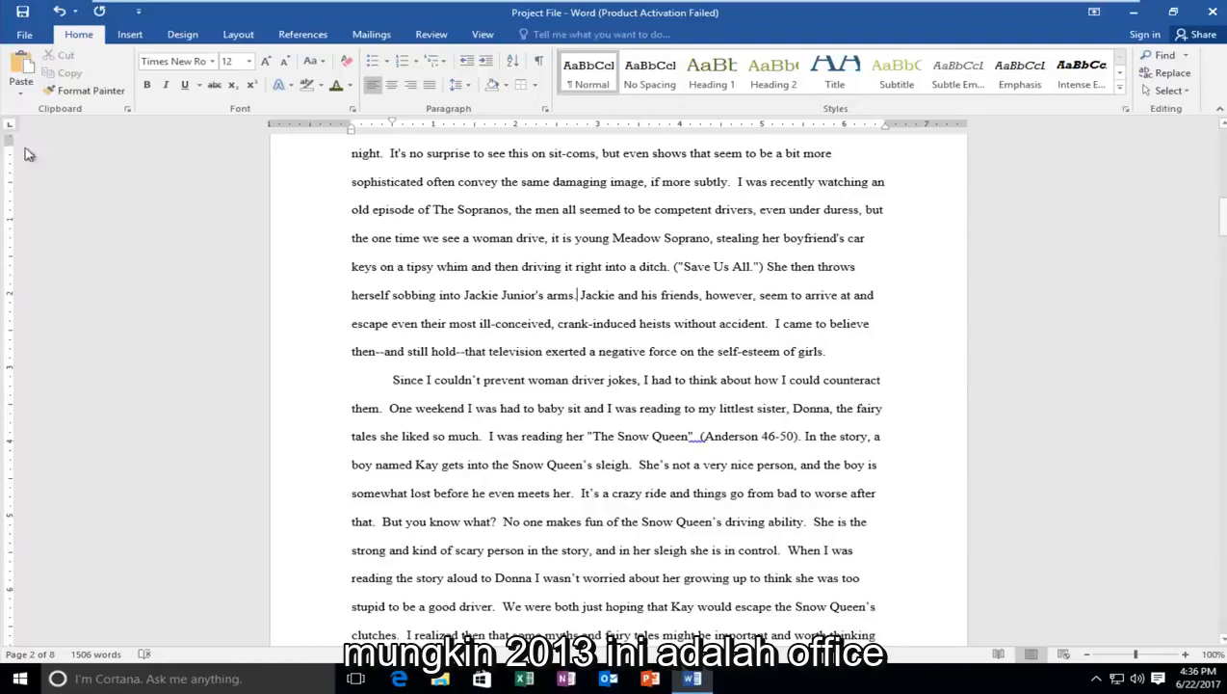
pyautogui.moveTo(322, 364)
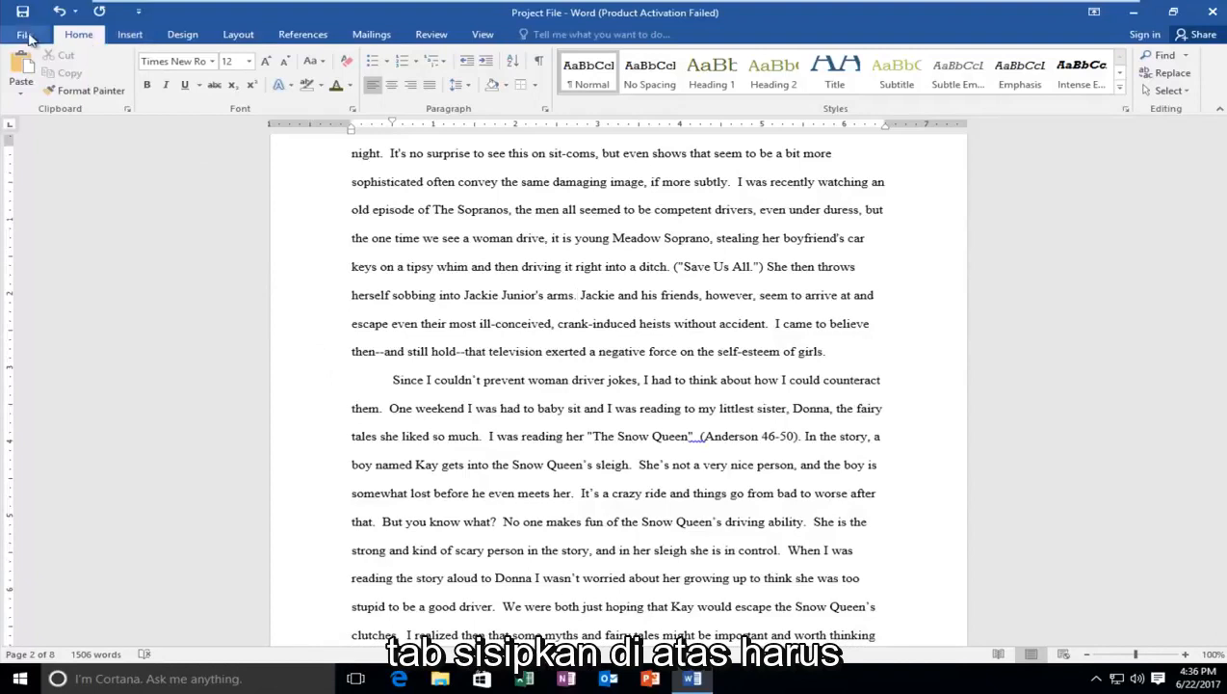
# Show the Insert ribbon tab with its media options
pyautogui.click(122, 34)
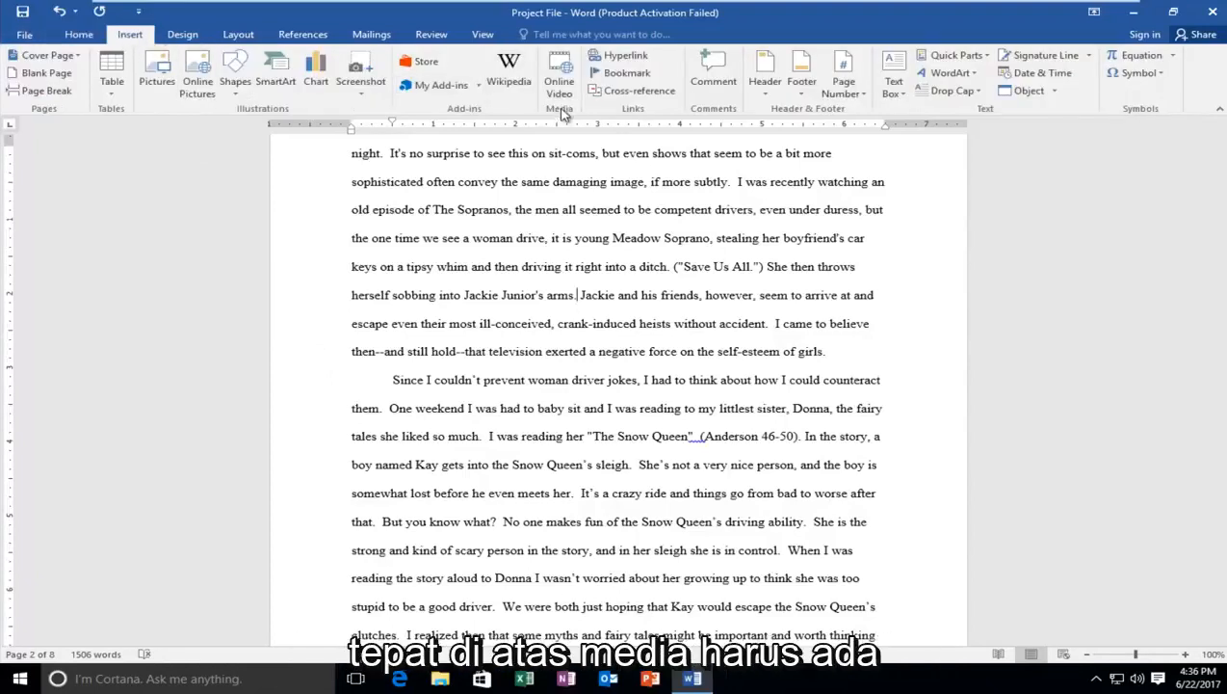
pyautogui.moveTo(556, 72)
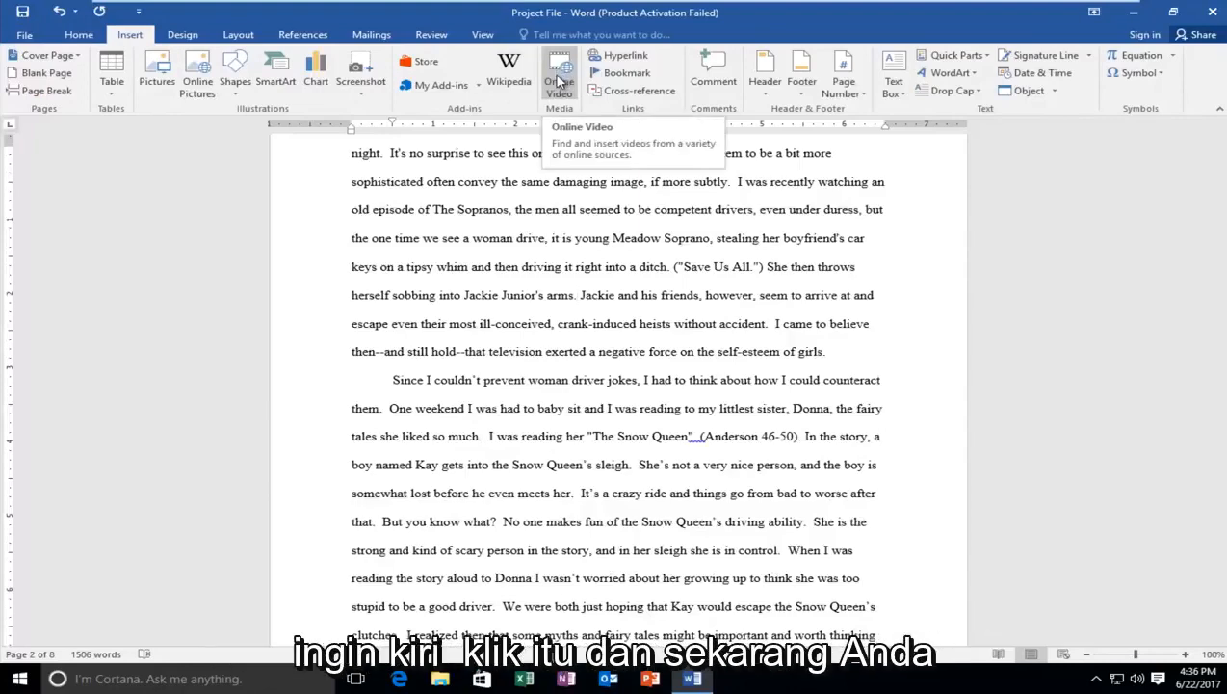
# Open the Online Video insertion dialog from the Media group
pyautogui.click(557, 70)
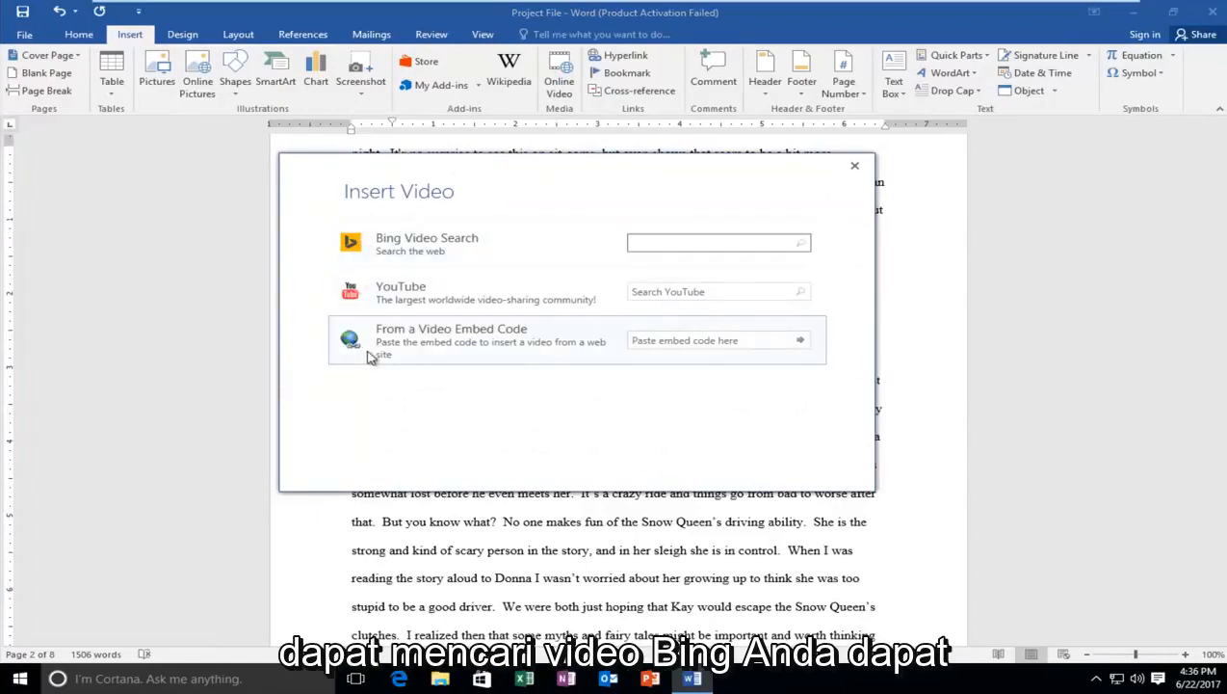
# Search YouTube for 'mdtechvideos' in the Insert Video dialog
pyautogui.click(713, 241)
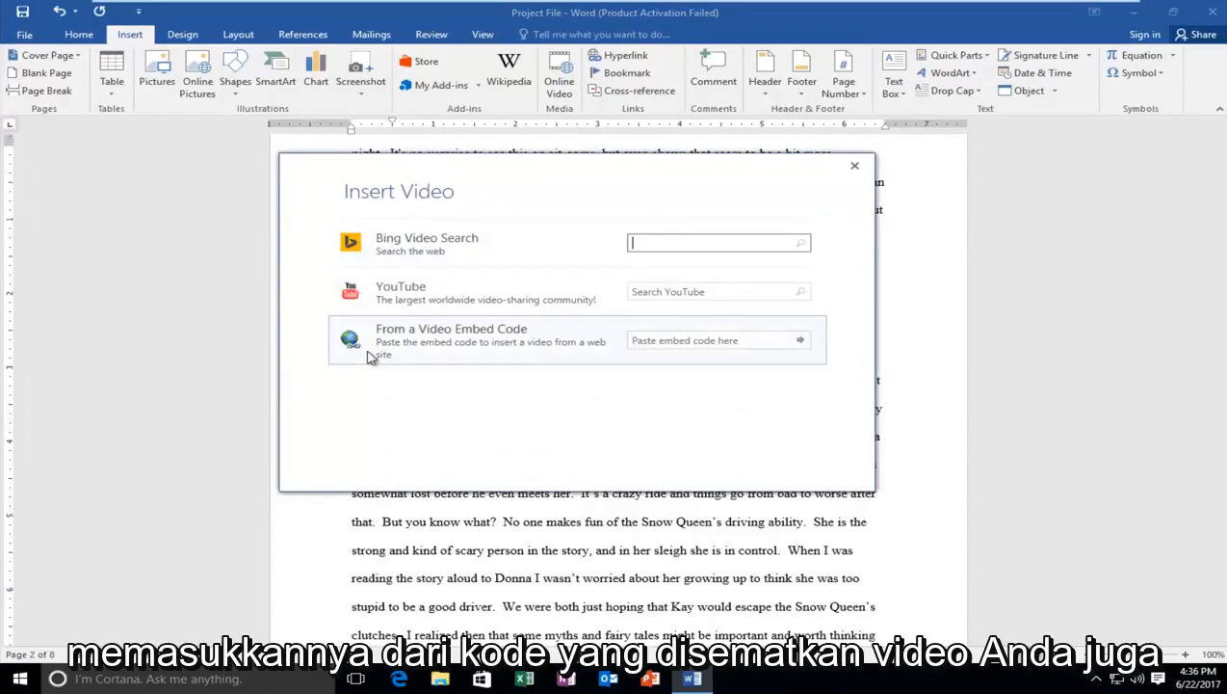
pyautogui.moveTo(402, 300)
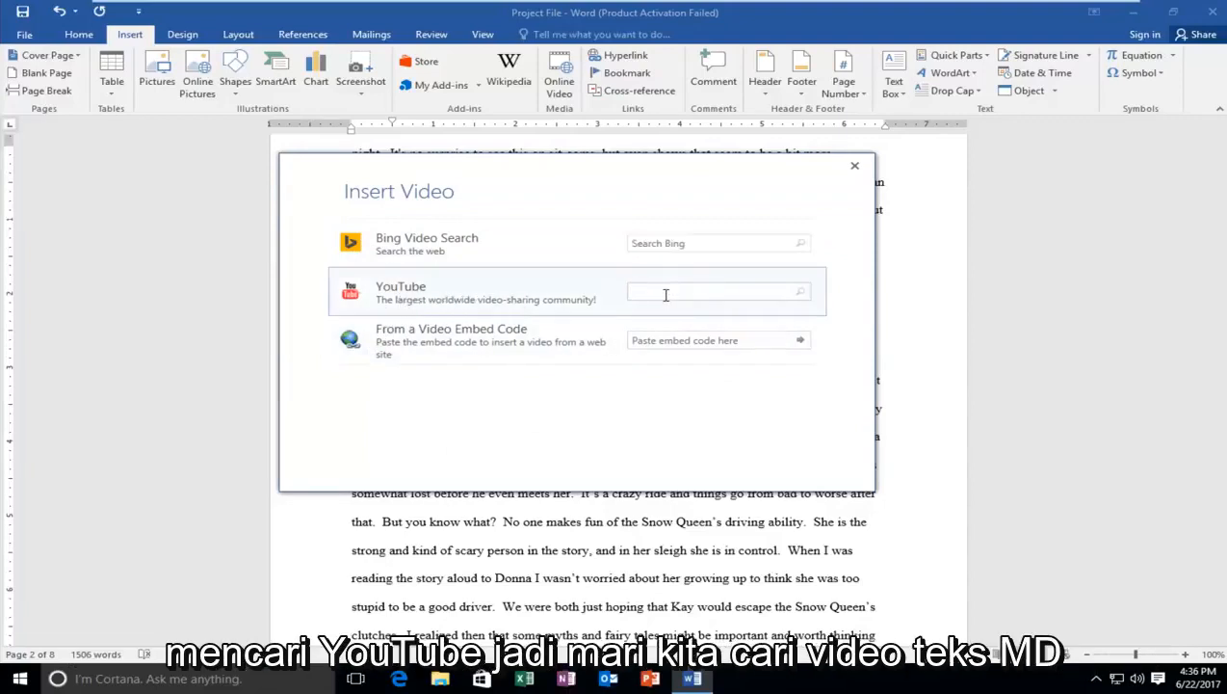
pyautogui.write('mdtechvideos')
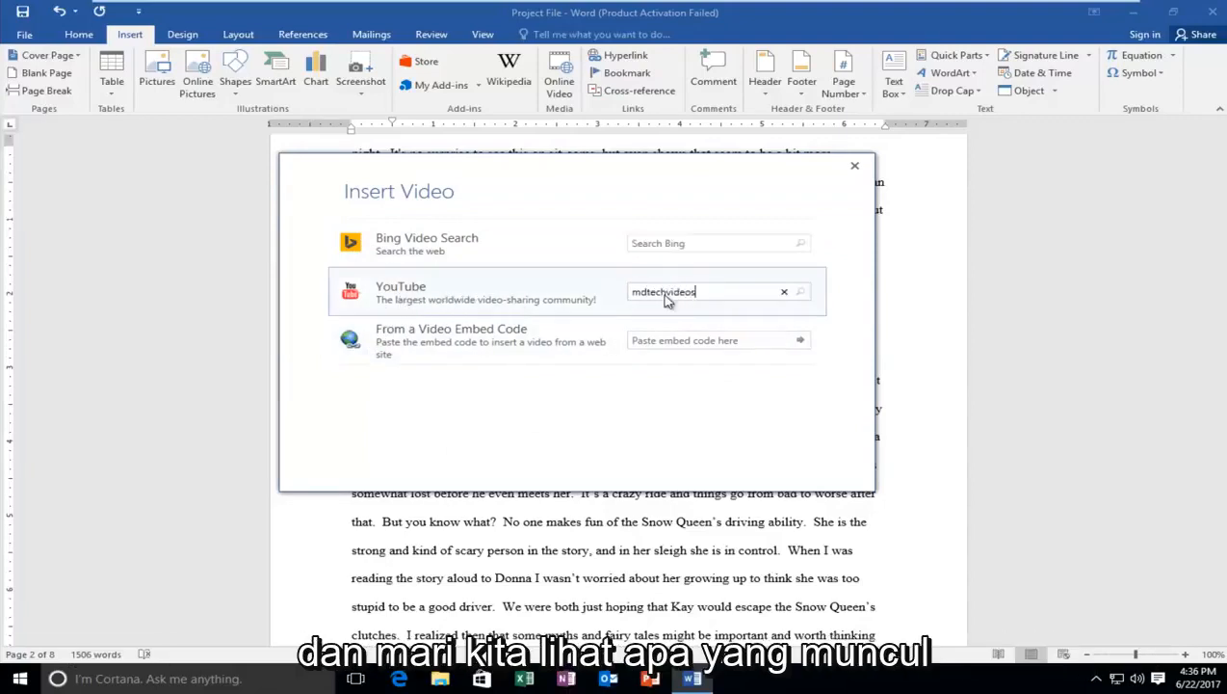
pyautogui.click(801, 291)
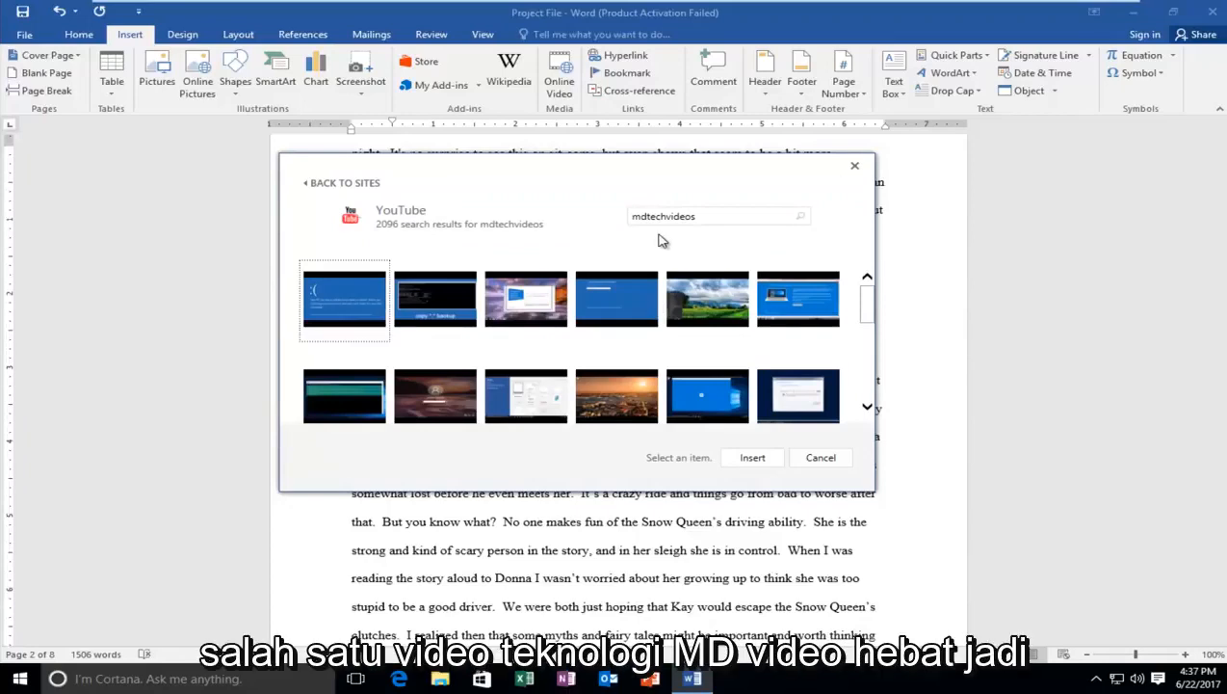
# Insert the first result, the Windows 10 startup problems video, into the essay
pyautogui.click(344, 301)
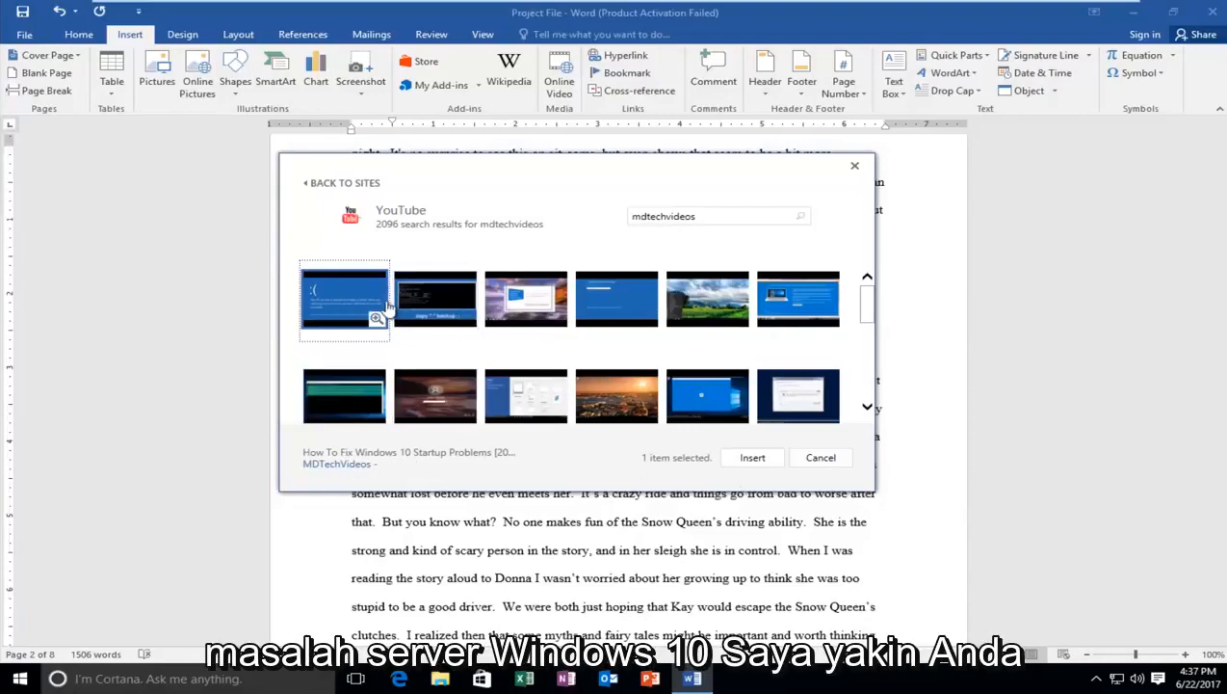
pyautogui.moveTo(414, 220)
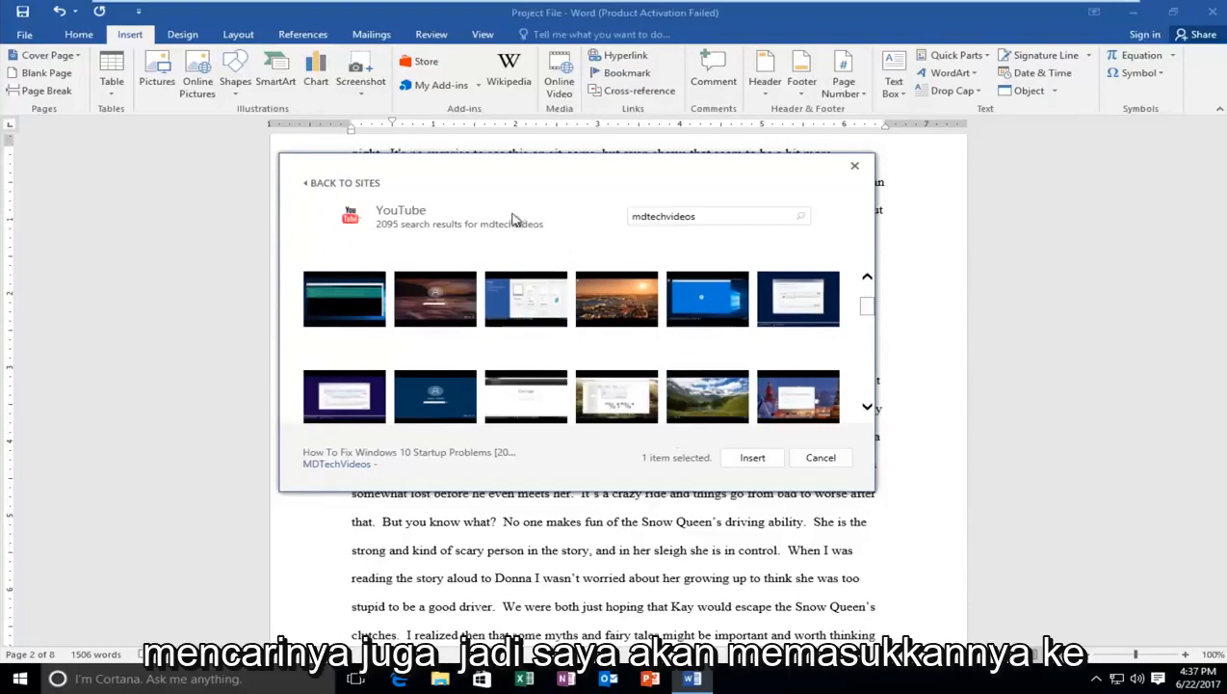
pyautogui.click(752, 457)
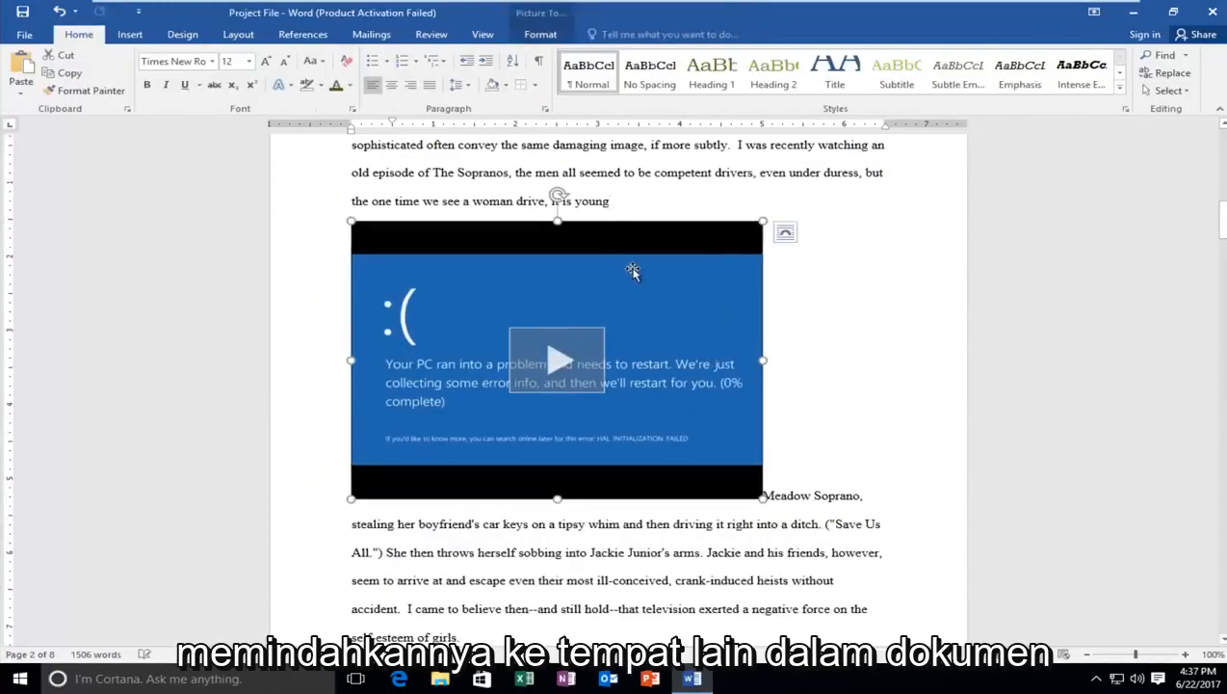
pyautogui.moveTo(557, 363)
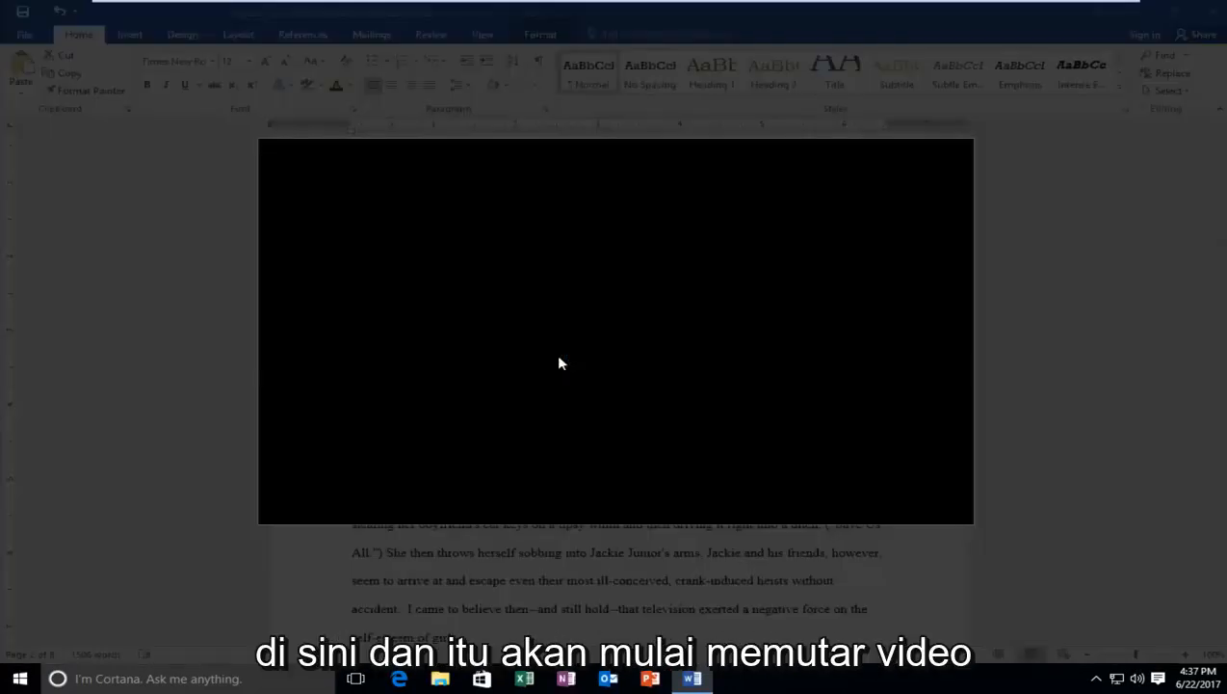
# Dismiss the video player overlay to return to the essay with the embedded video
pyautogui.click(563, 361)
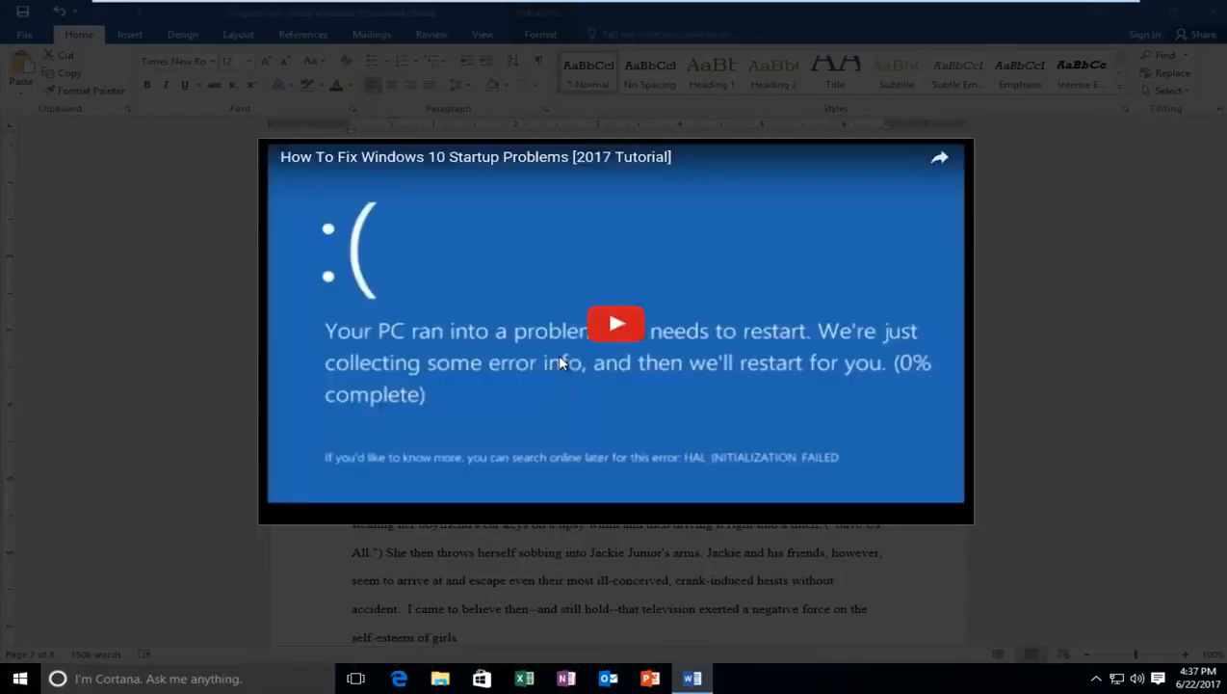
pyautogui.click(616, 323)
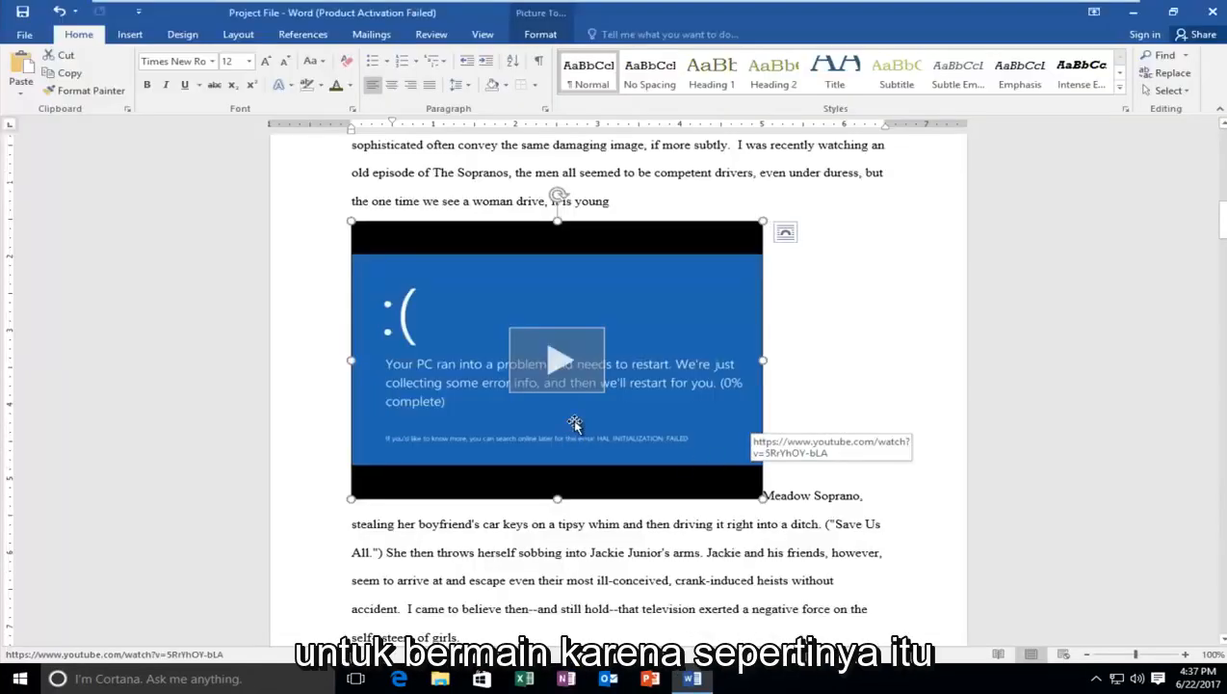
pyautogui.moveTo(607, 410)
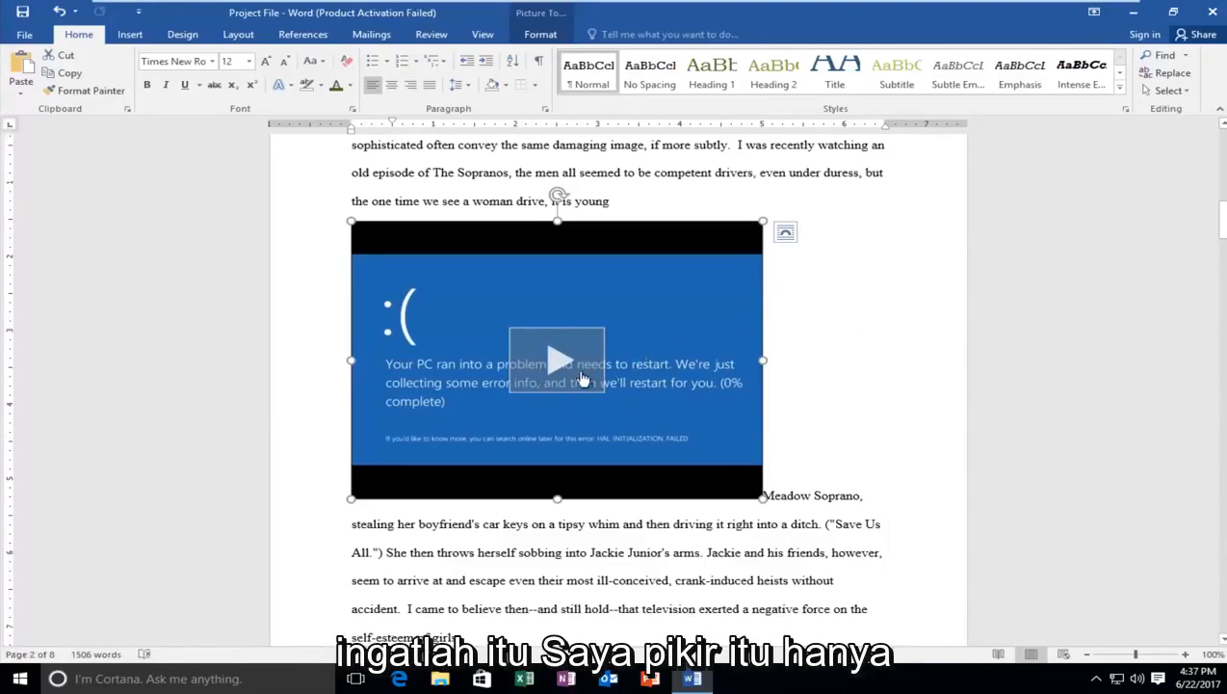
pyautogui.moveTo(910, 352)
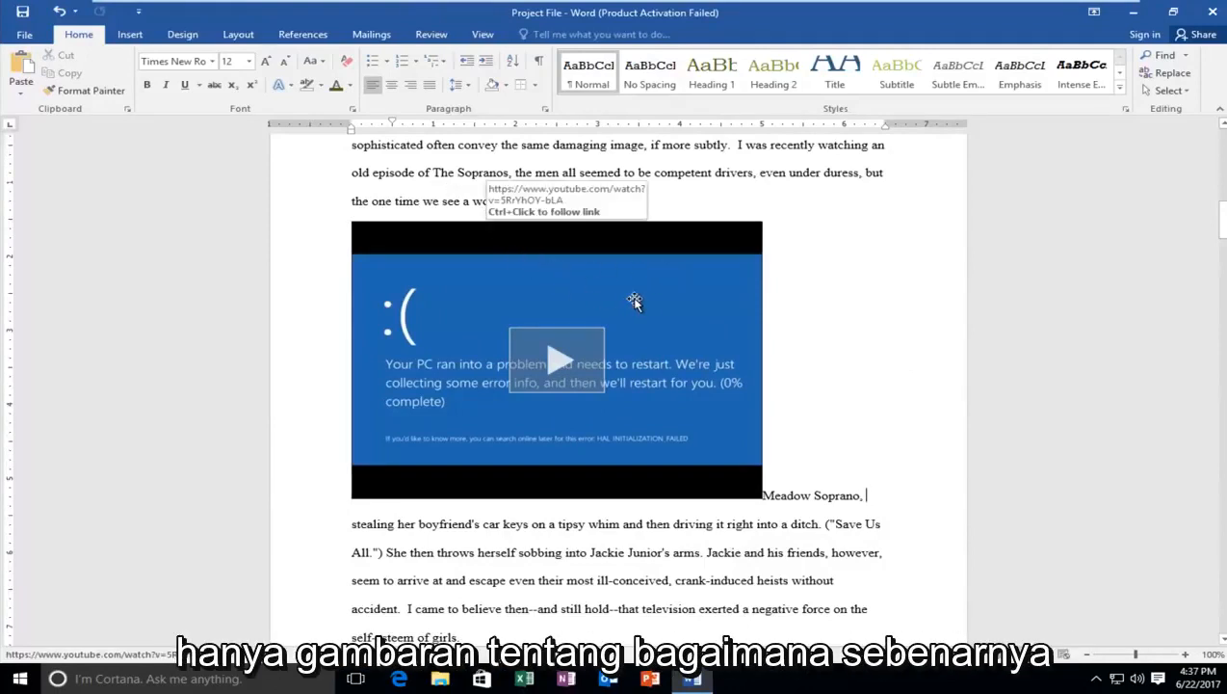
pyautogui.click(557, 362)
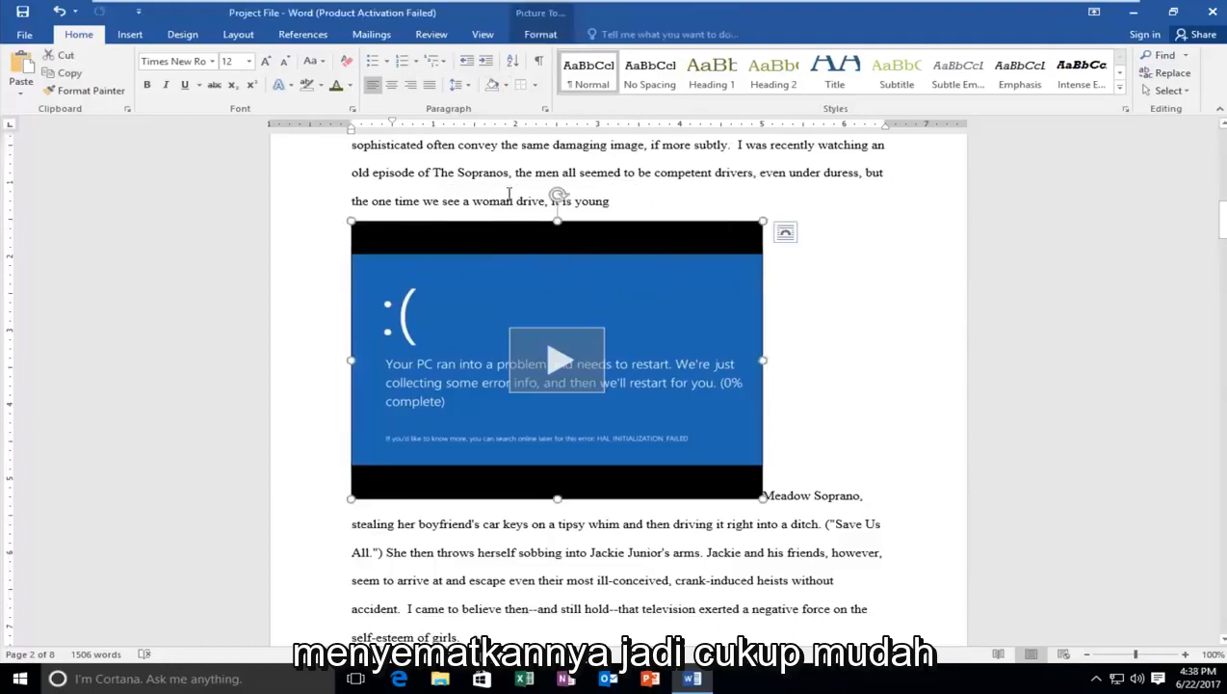
pyautogui.moveTo(545, 356)
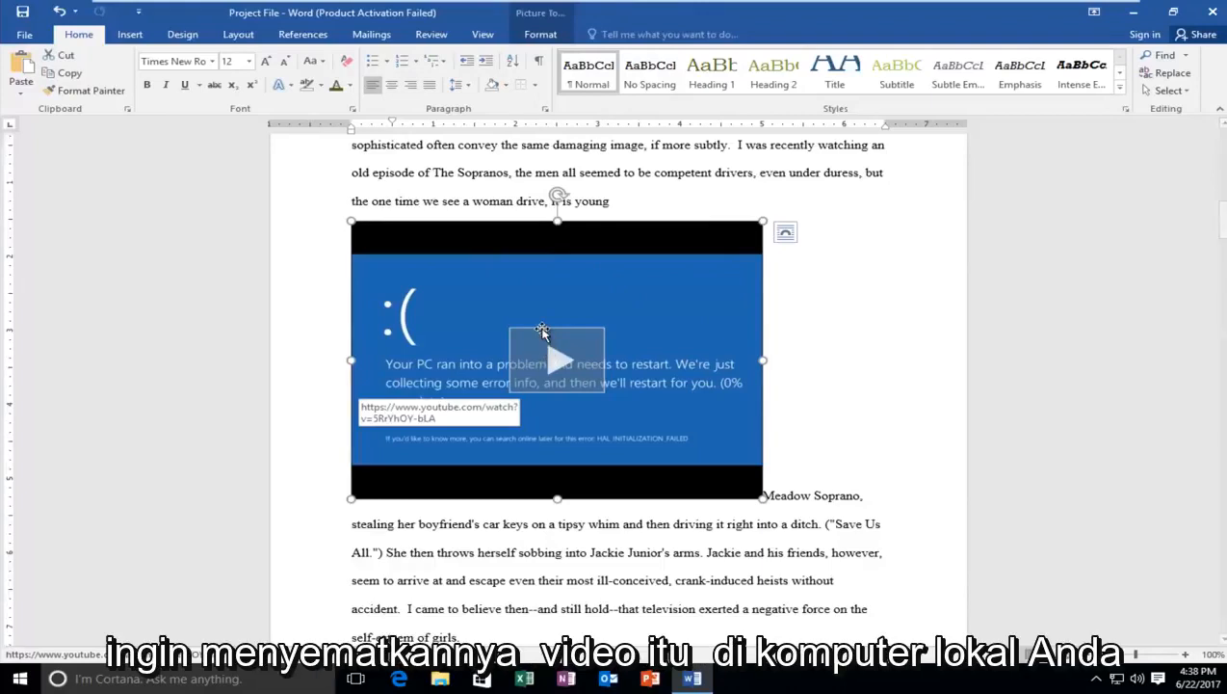
pyautogui.moveTo(677, 332)
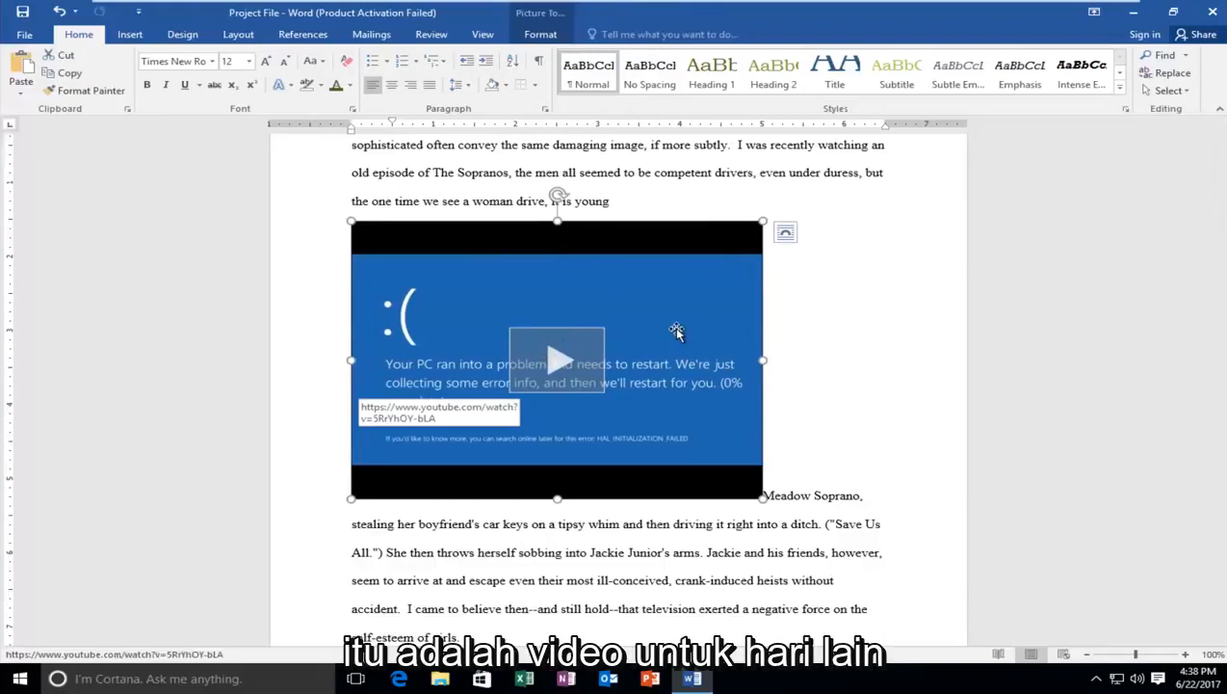